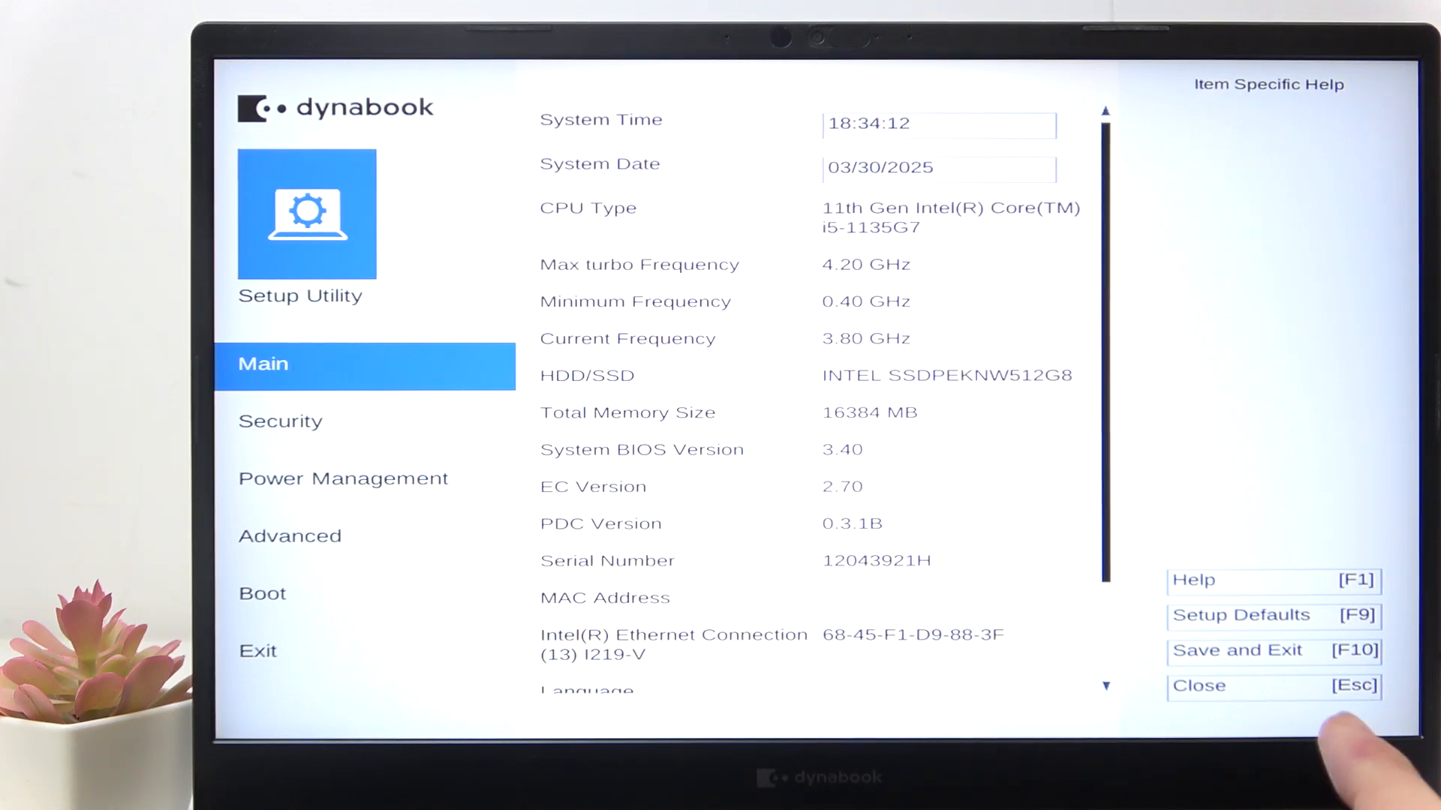
In Power Management, move the Keyboard Backlight Control Mode choice to TIMER
{"action": "left_click", "coordinate": [342, 479]}
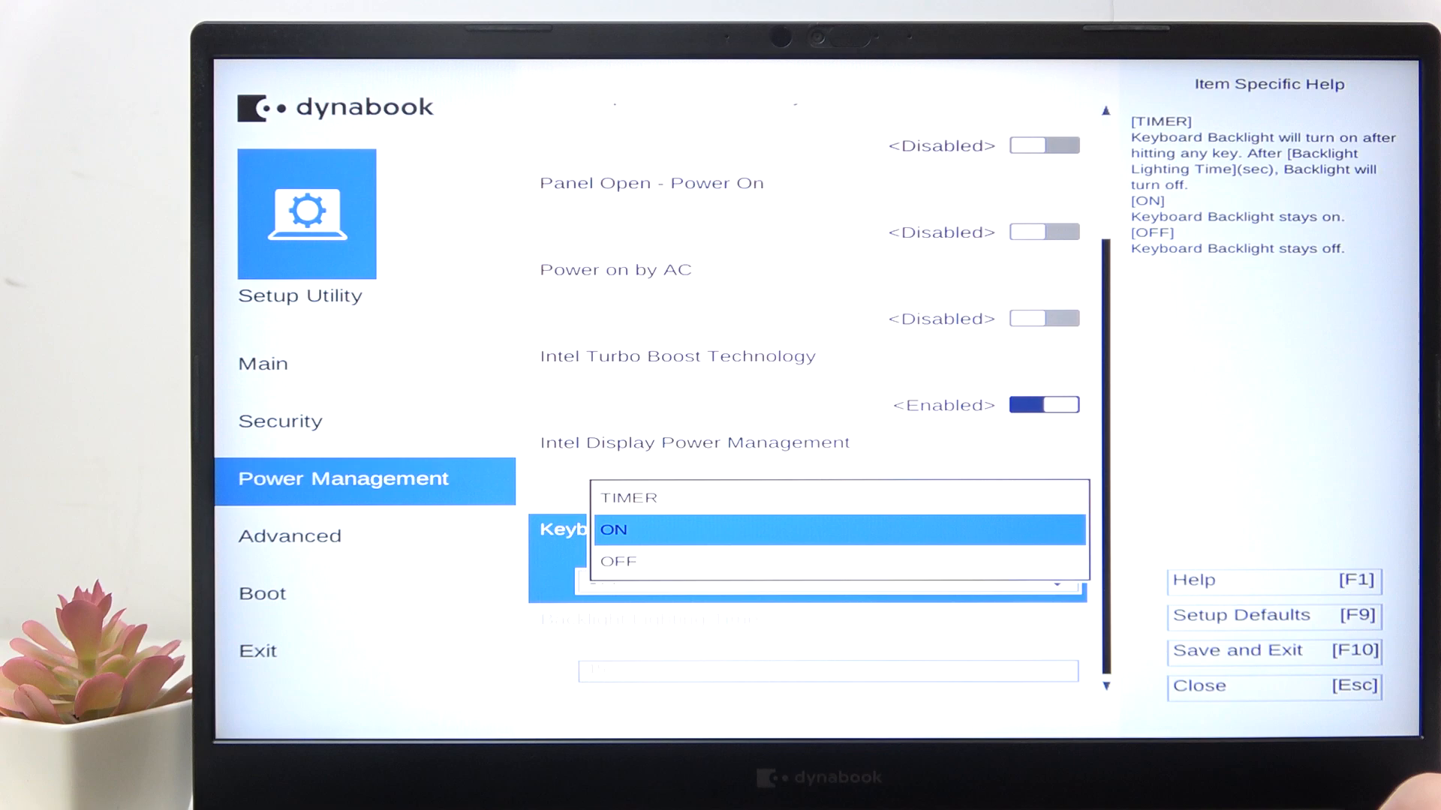
{"action": "key", "text": "Up"}
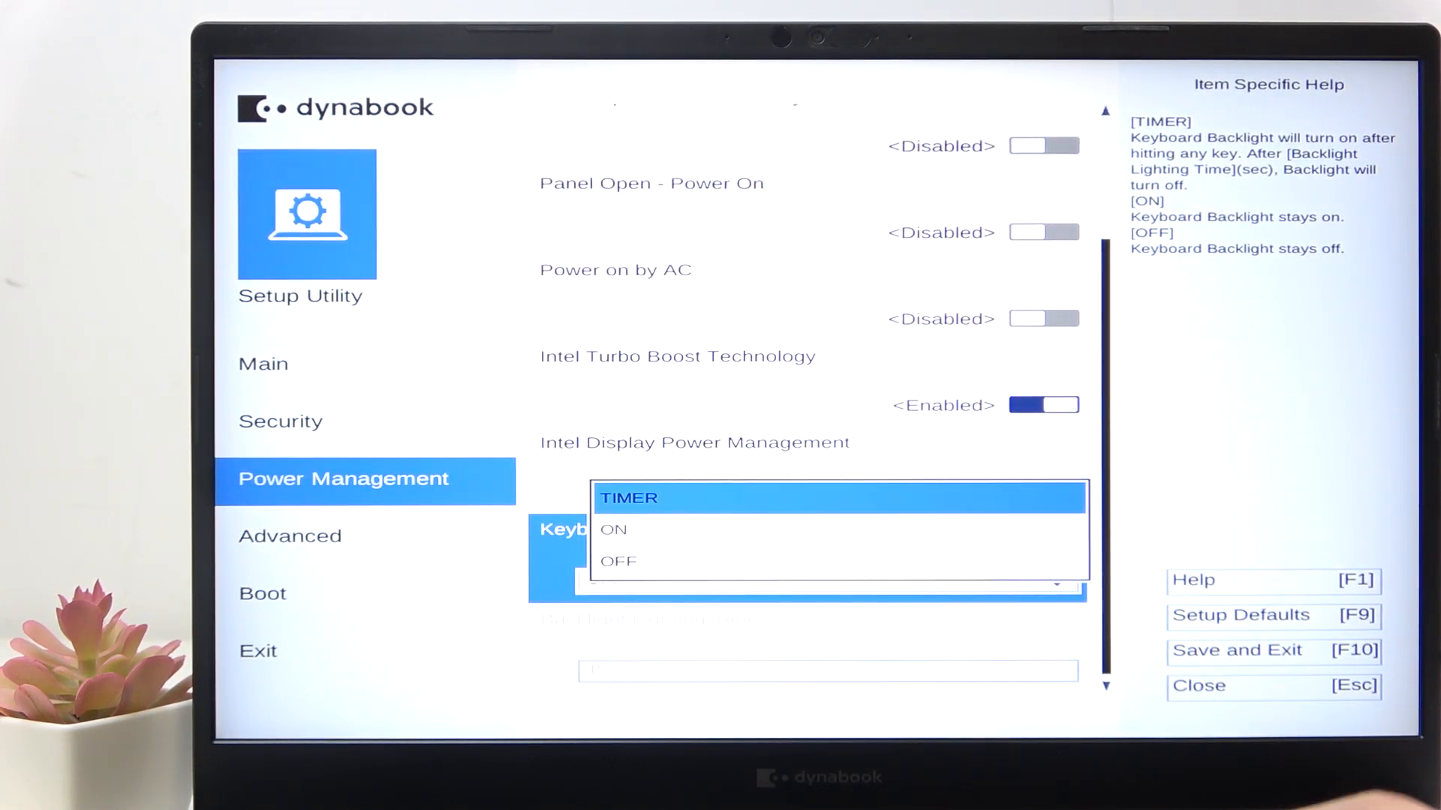
Confirm TIMER mode and enter a Backlight Lighting Time of 60 seconds
{"action": "left_click", "coordinate": [629, 497]}
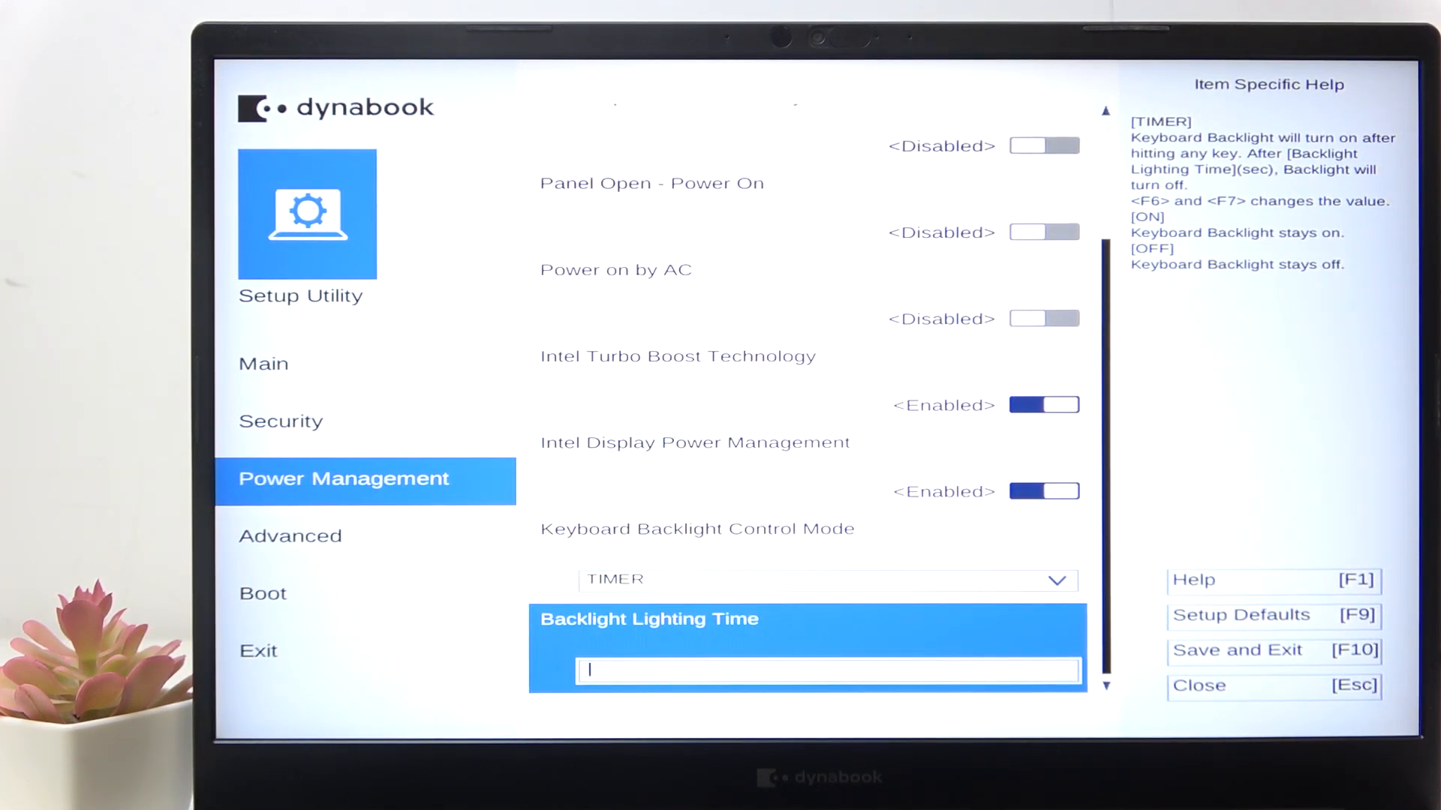
{"action": "type", "text": "60"}
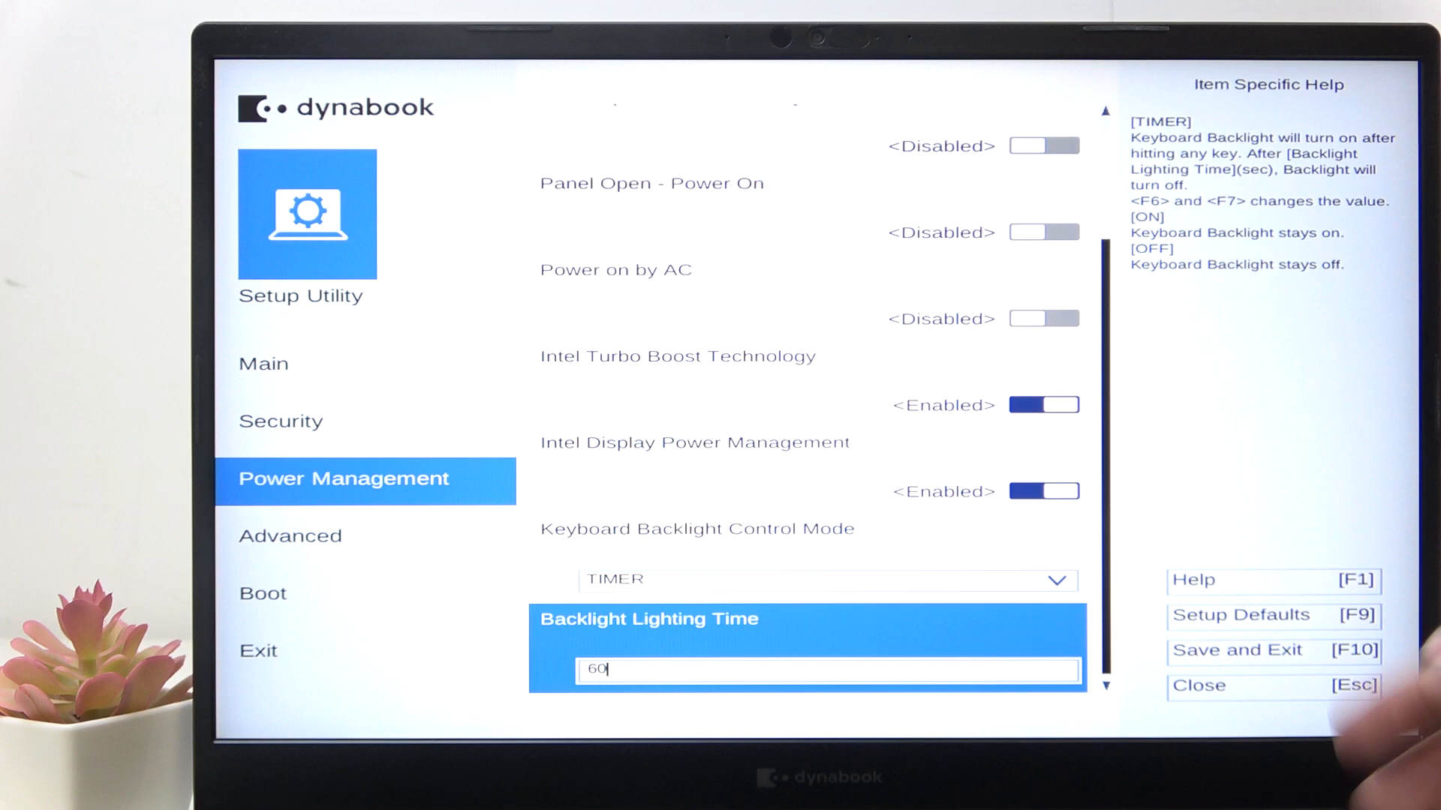